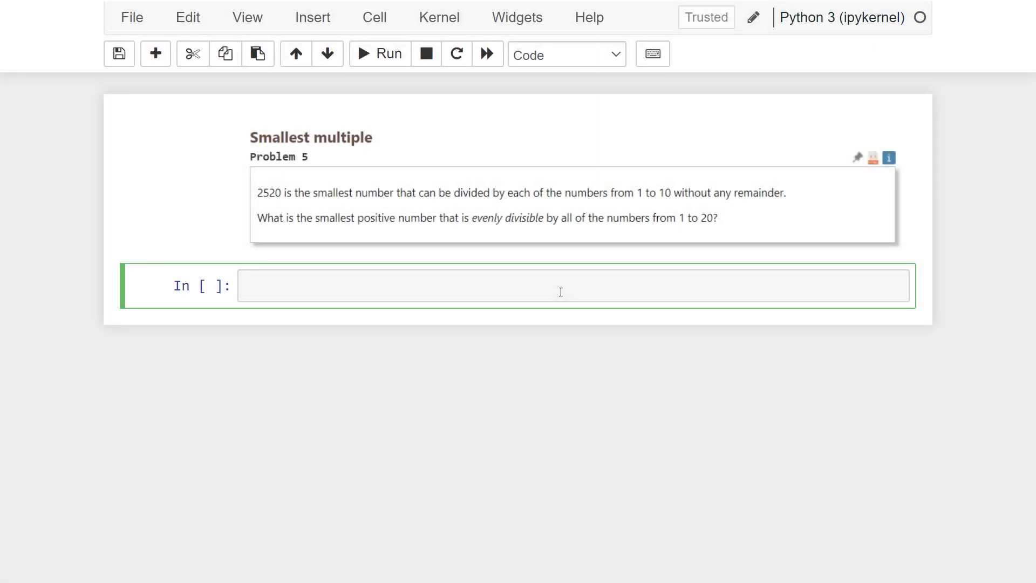
{"action": "mouse_move", "coordinate": [519, 246]}
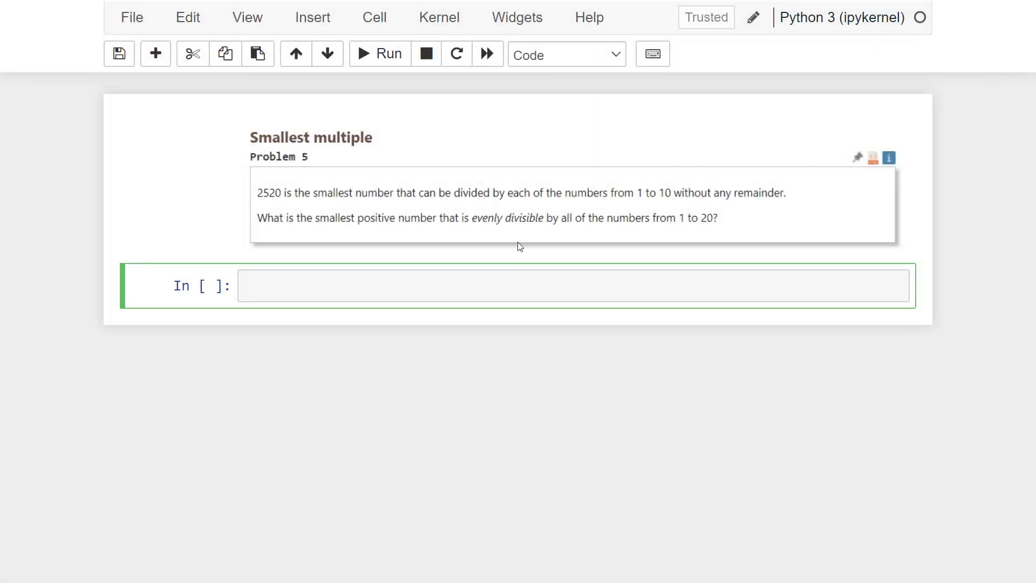
- Write the check if all(num % n == 0 for n in range(1,20)) in the empty cell
{"action": "left_click", "coordinate": [463, 285]}
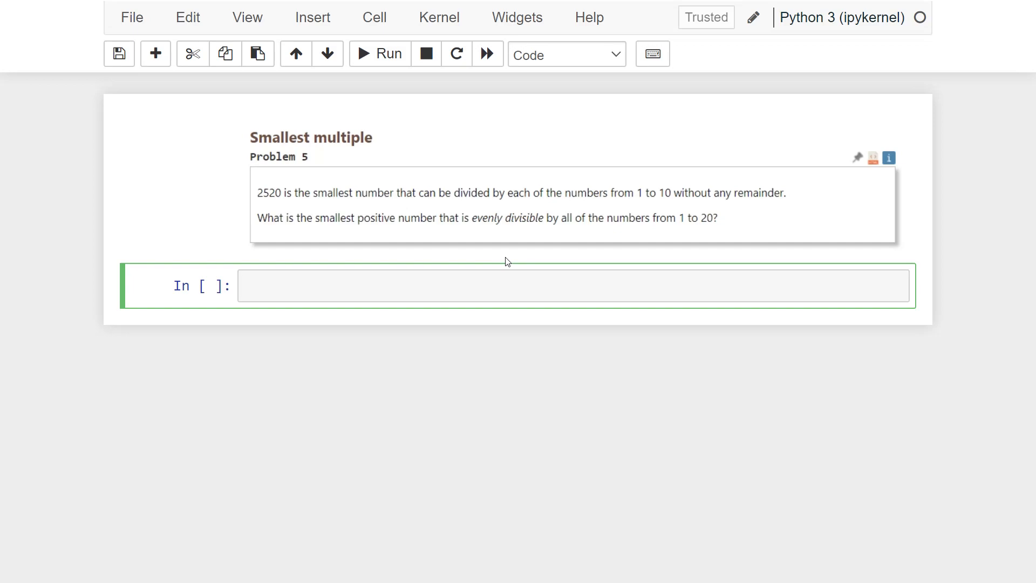
{"action": "type", "text": "if all"}
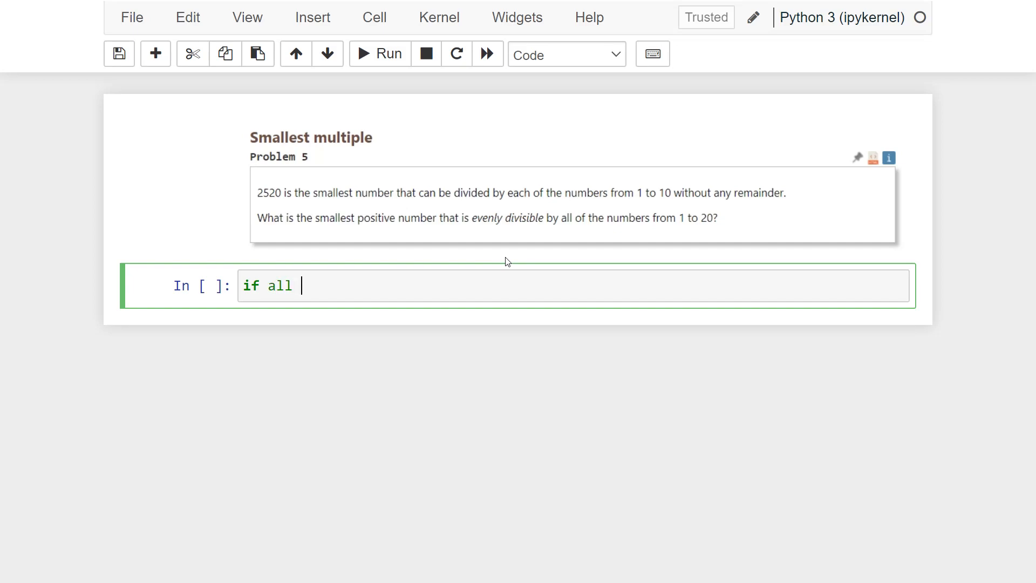
{"action": "type", "text": "(num"}
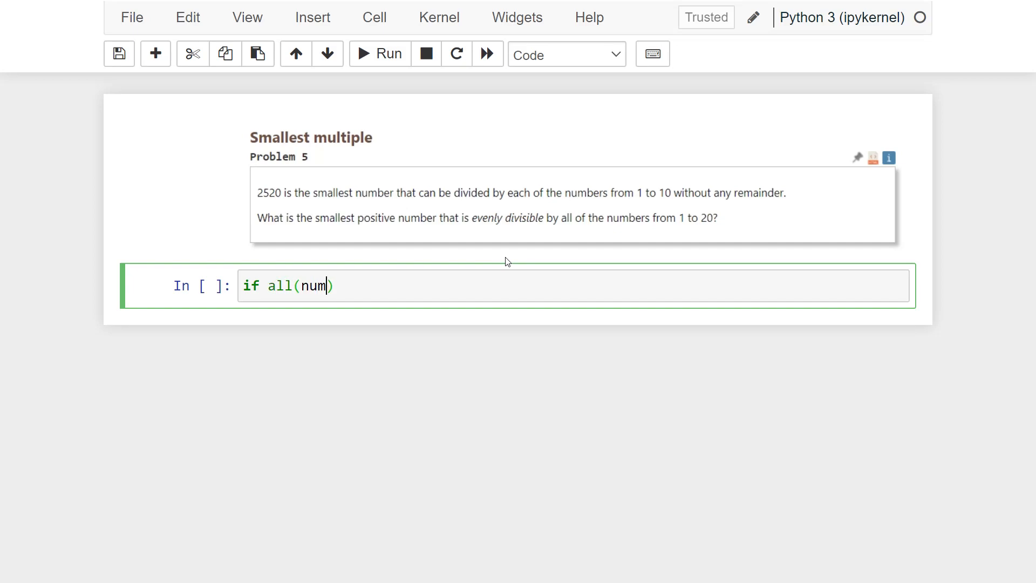
{"action": "type", "text": "% n"}
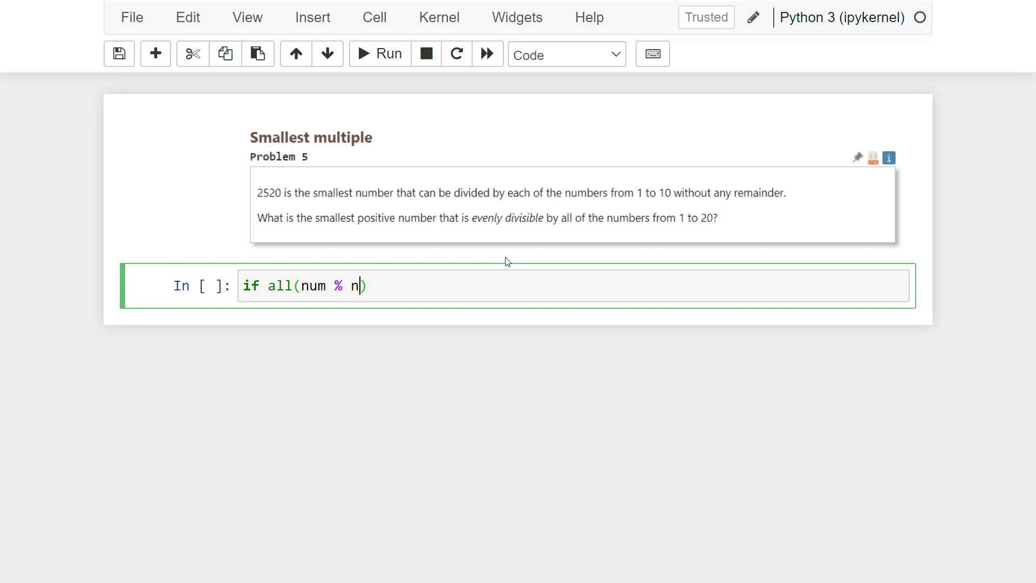
{"action": "type", "text": "== 0"}
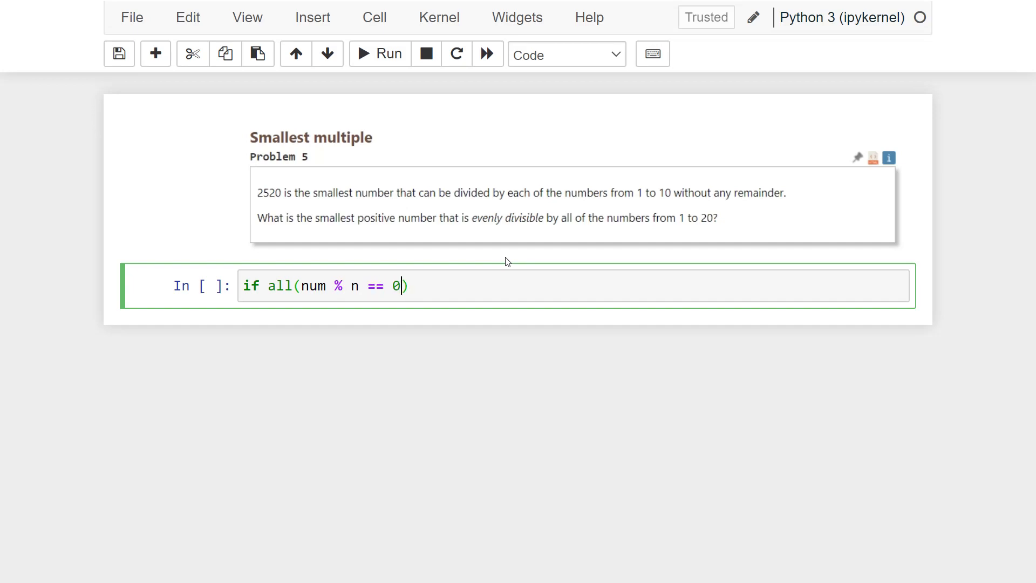
{"action": "type", "text": "for n in range("}
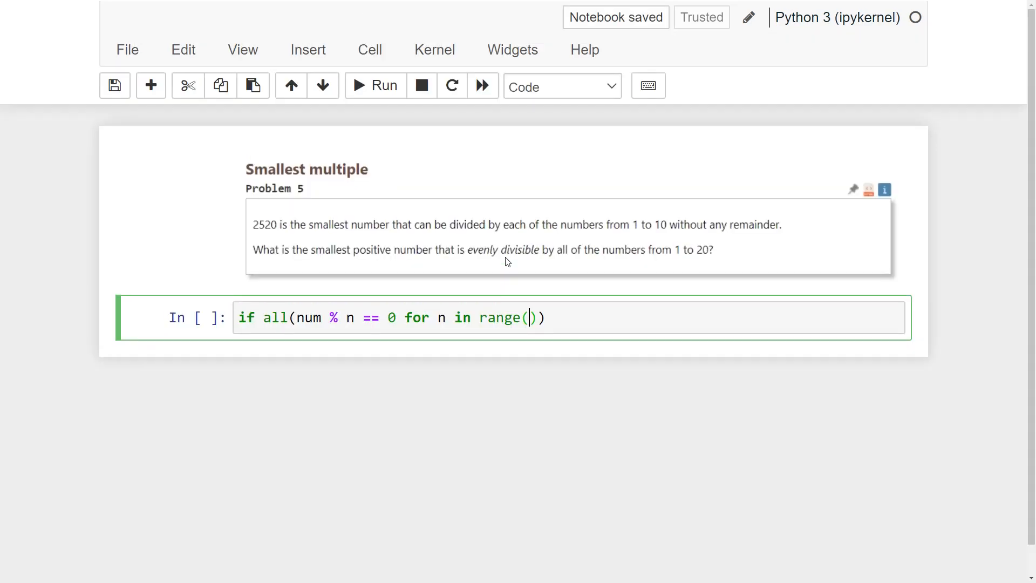
{"action": "type", "text": "1,"}
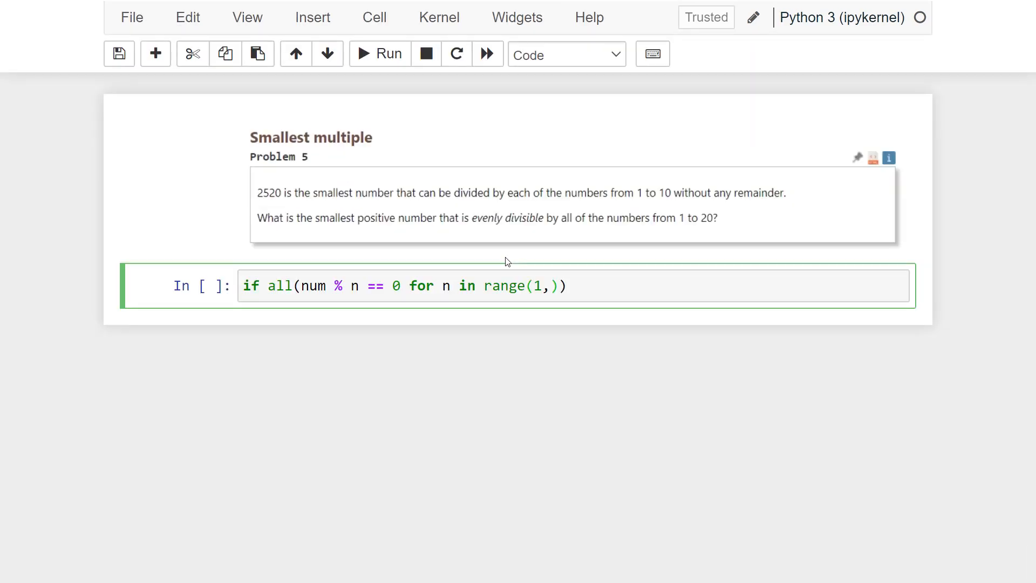
{"action": "type", "text": "20"}
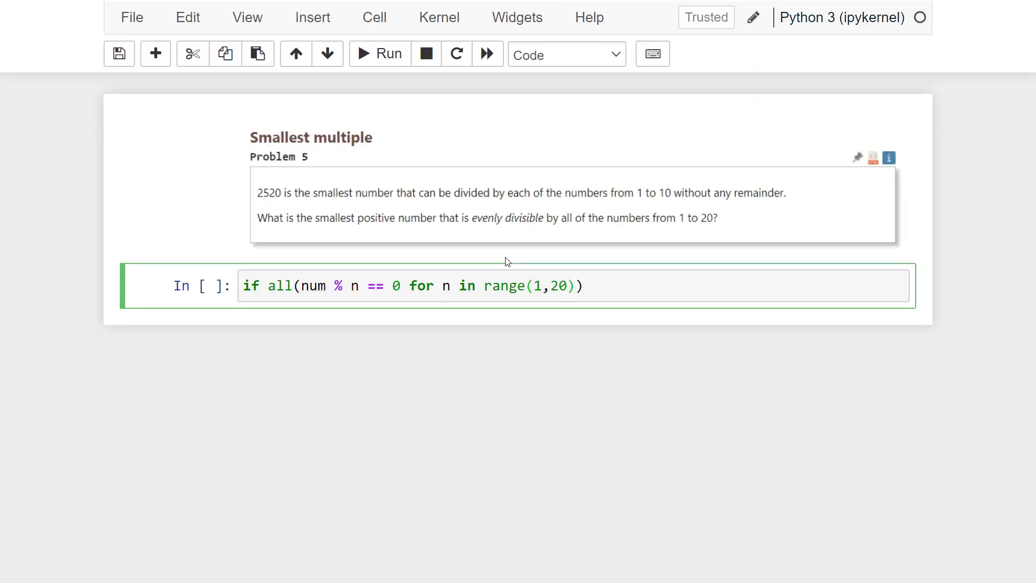
{"action": "type", "text": ")"}
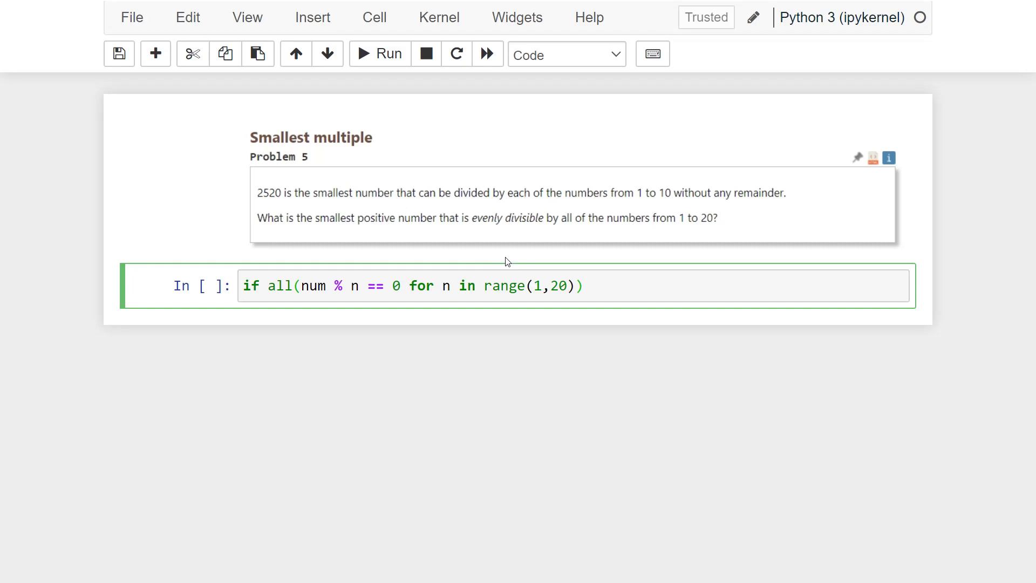
- Add num = 2 and while True: above the check, then print(num) inside it
{"action": "type", "text": "num"}
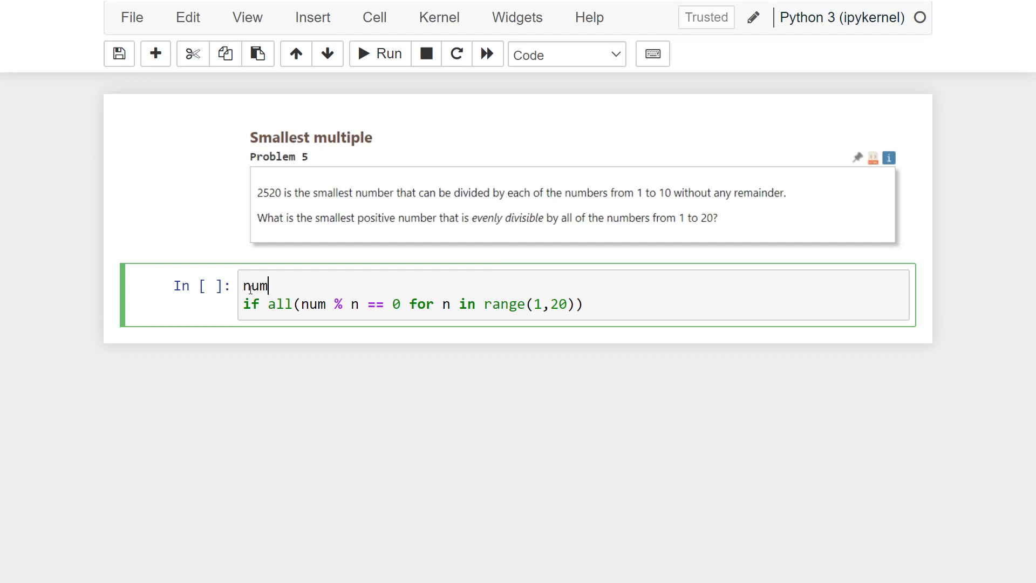
{"action": "type", "text": "= 2"}
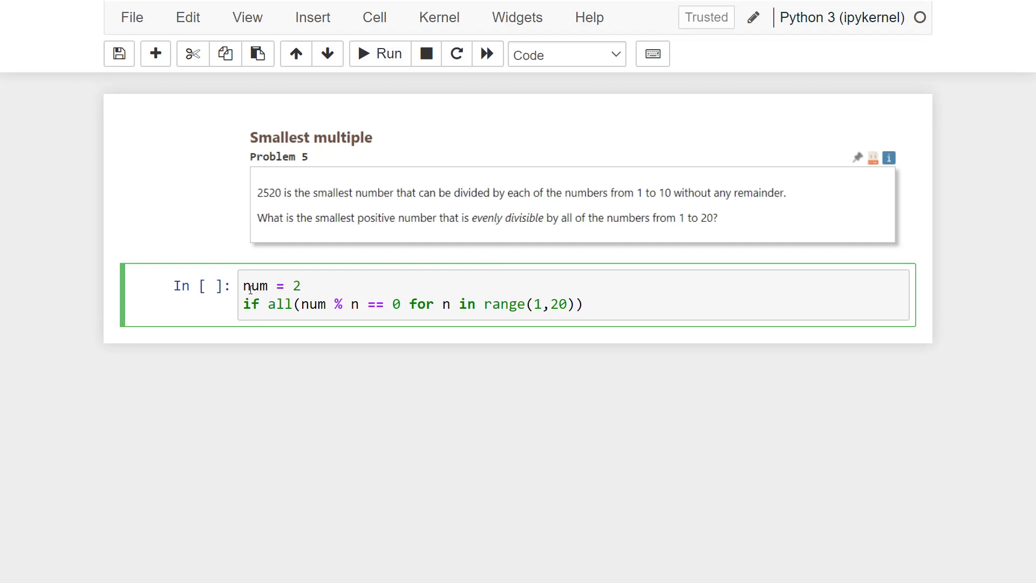
{"action": "type", "text": "while"}
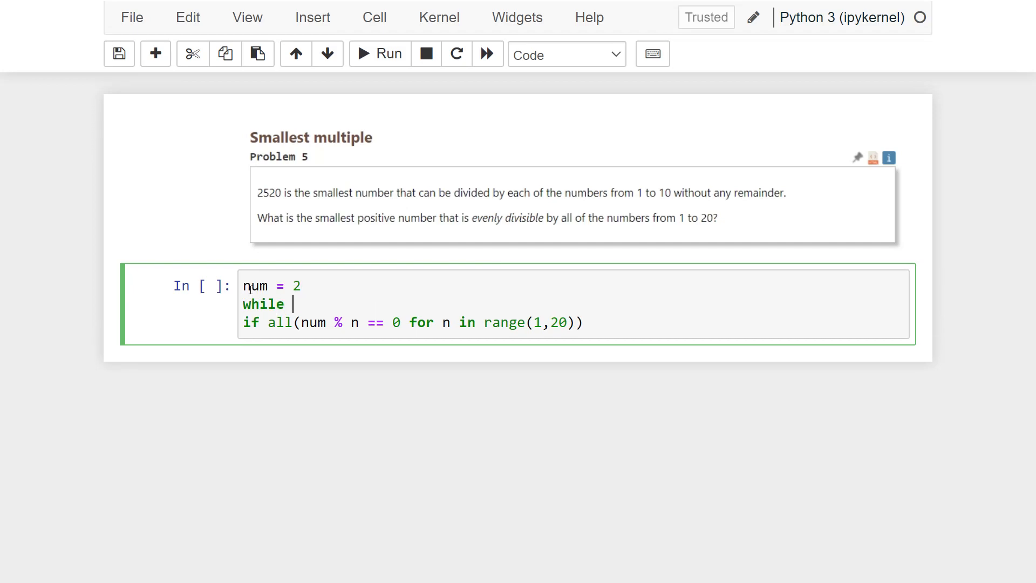
{"action": "type", "text": "True:"}
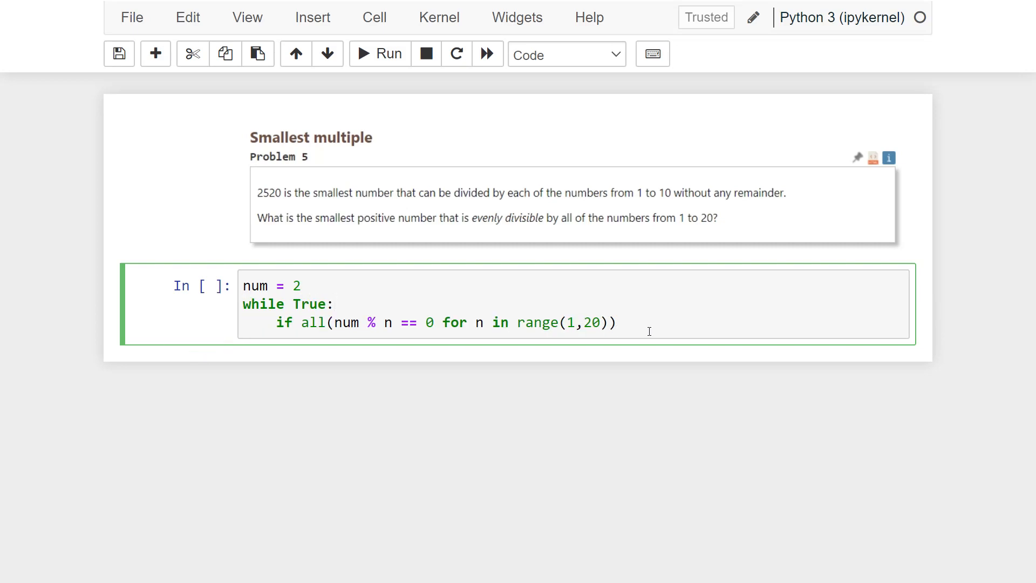
{"action": "type", "text": "p"}
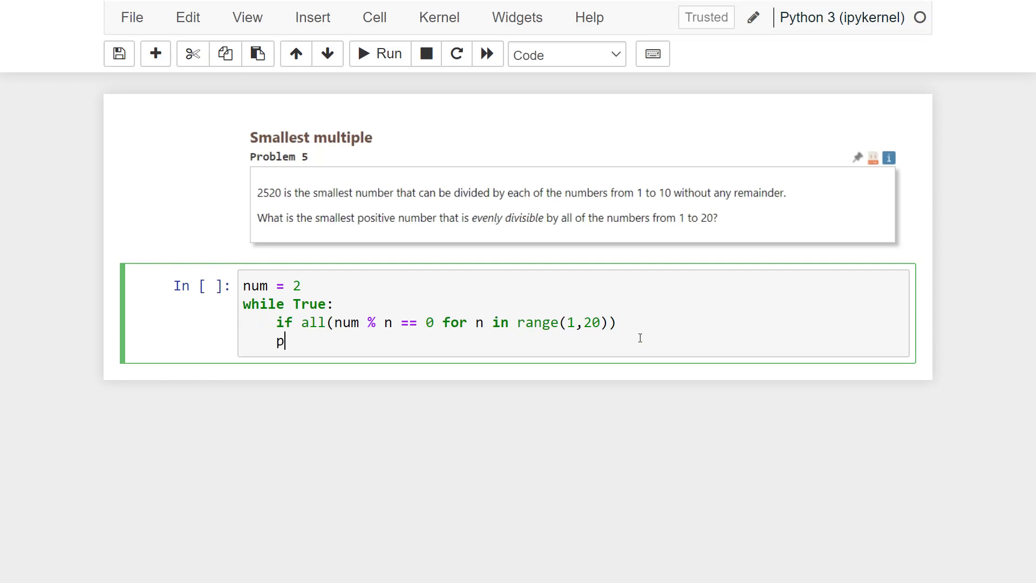
{"action": "key", "text": "Backspace"}
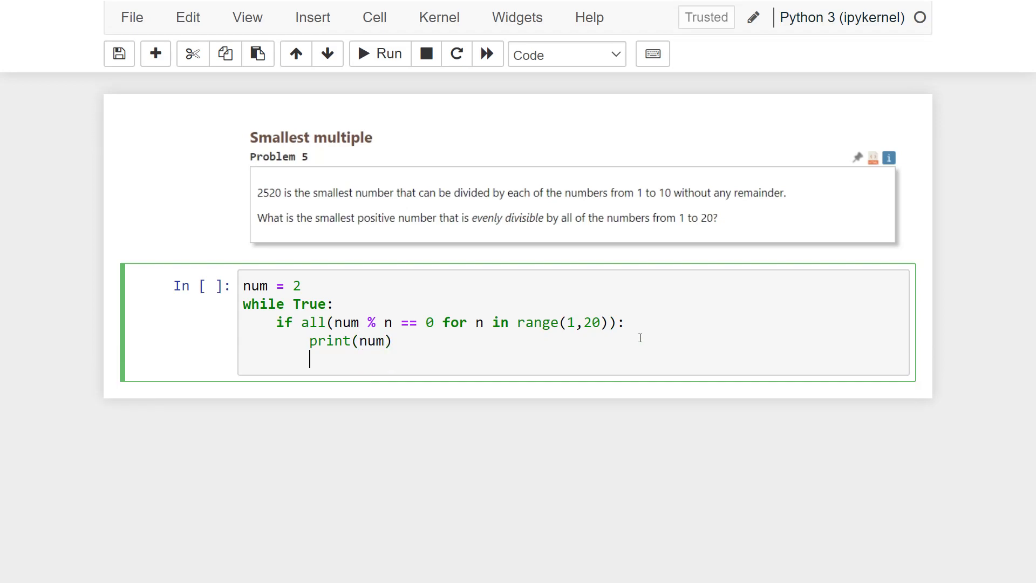
- Add break after the print and an else branch doing num += 2
{"action": "type", "text": "breaek"}
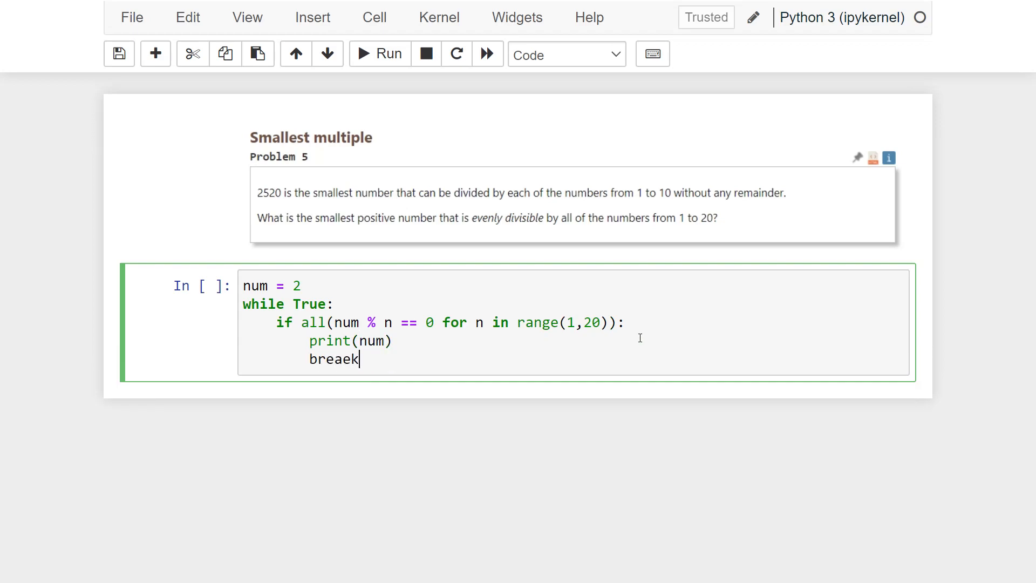
{"action": "key", "text": "Backspace"}
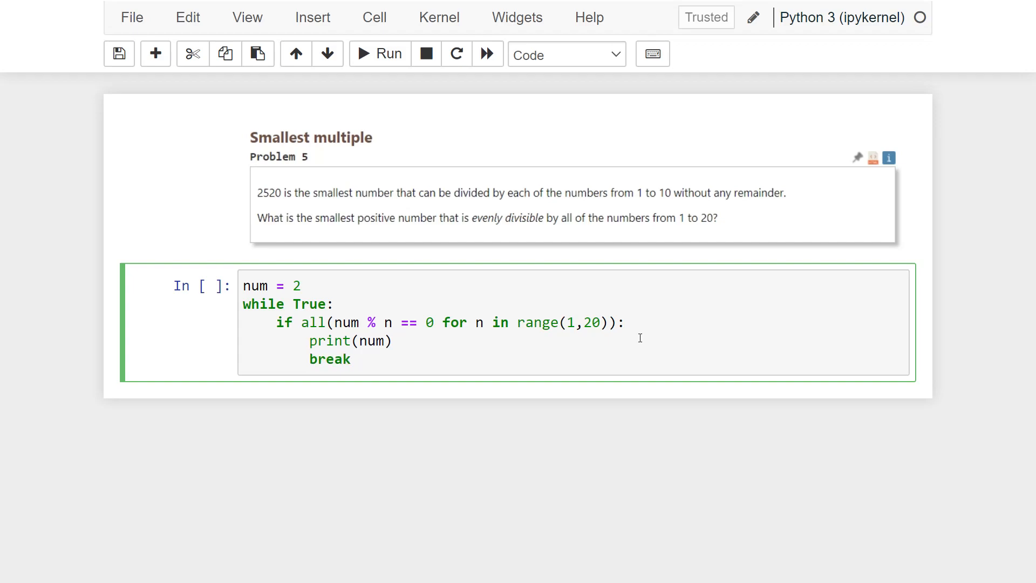
{"action": "type", "text": "e"}
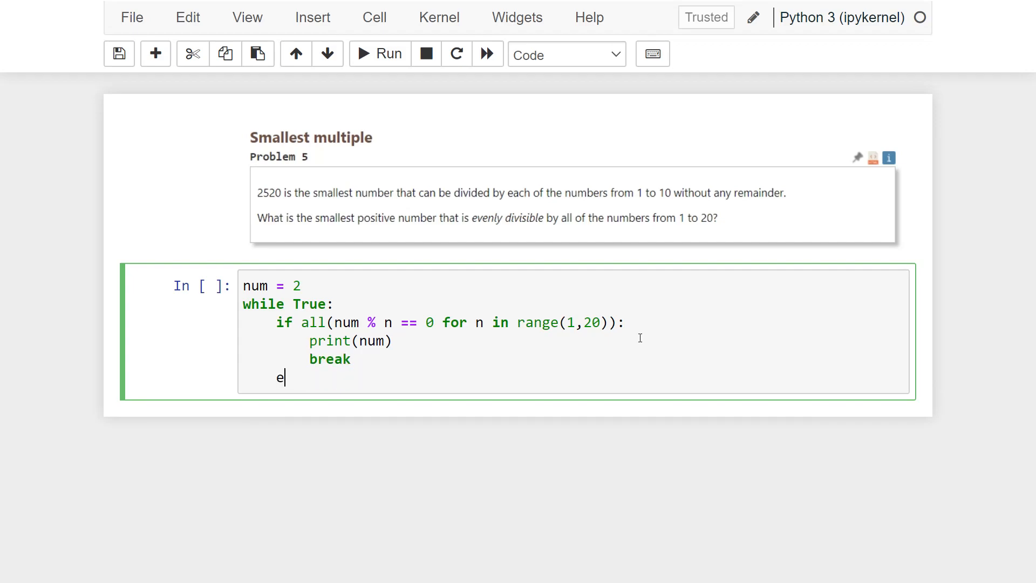
{"action": "type", "text": "lse"}
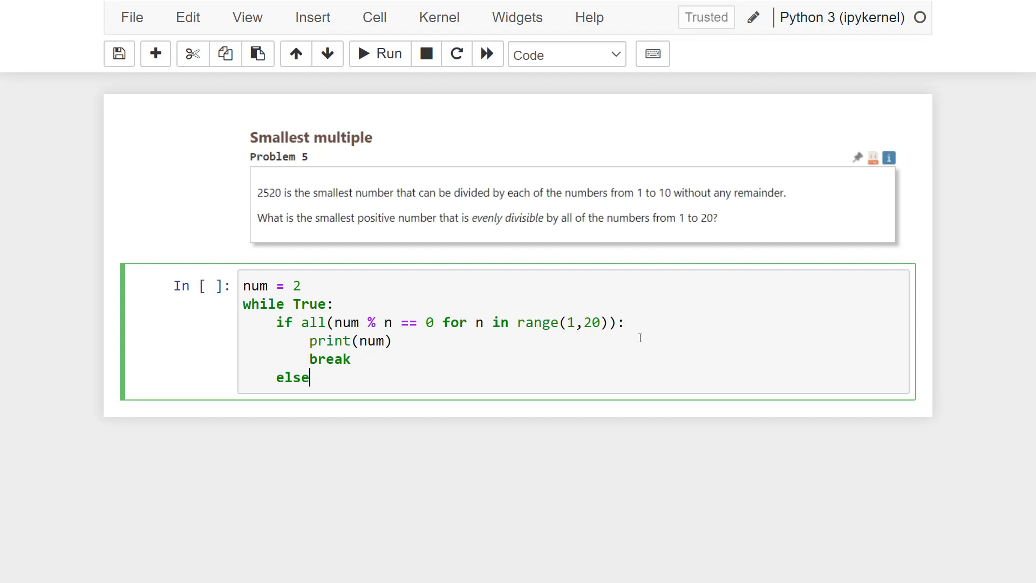
{"action": "type", "text": ":"}
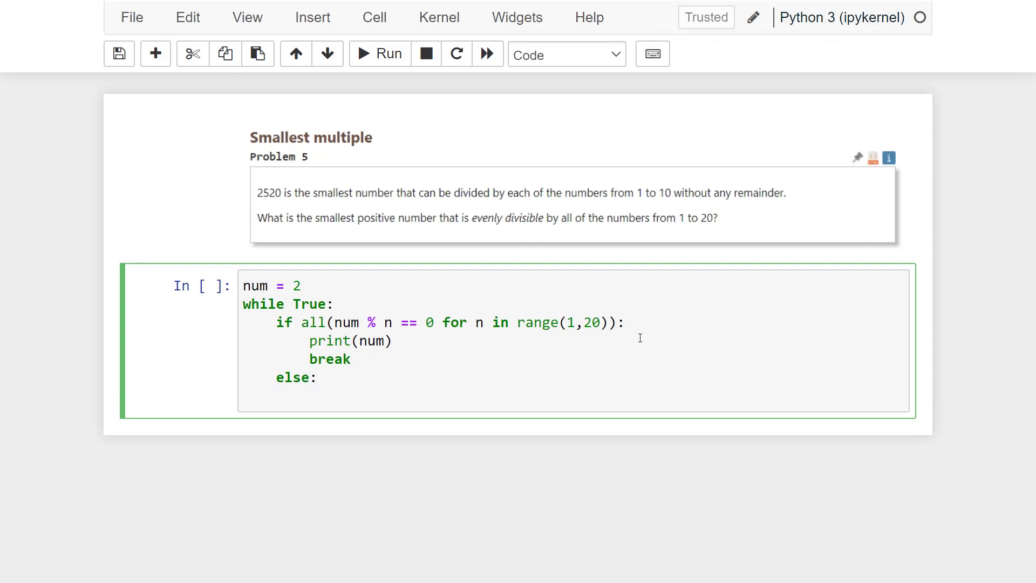
{"action": "type", "text": "num +="}
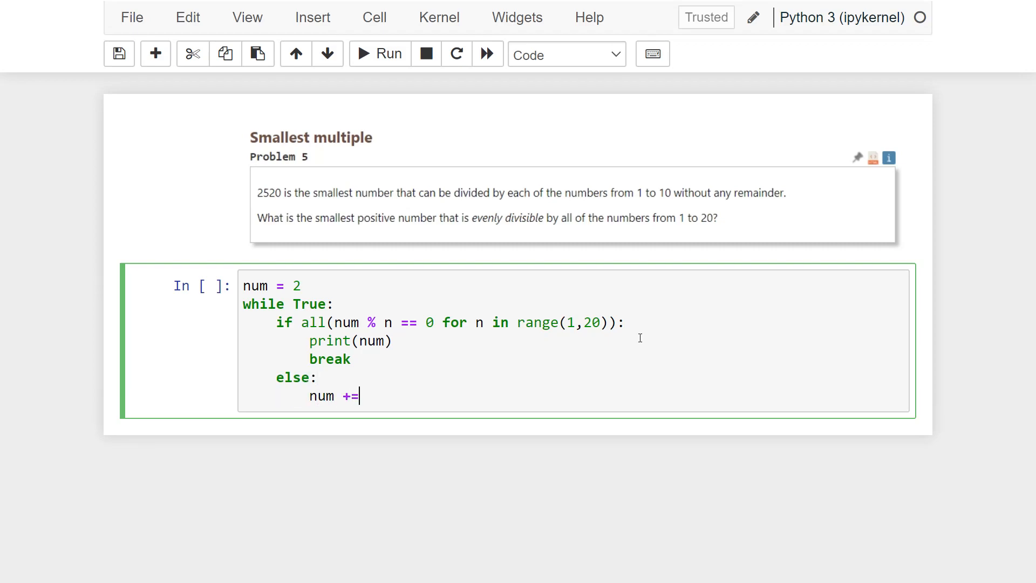
{"action": "type", "text": "2"}
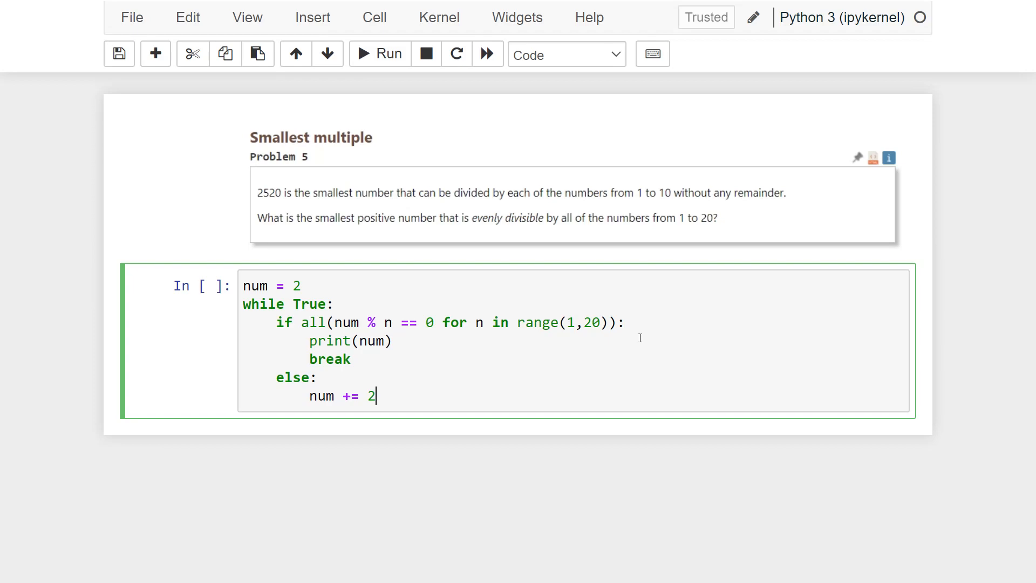
- Run the loop cell so it executes and a fresh cell appears below
{"action": "left_click", "coordinate": [380, 54]}
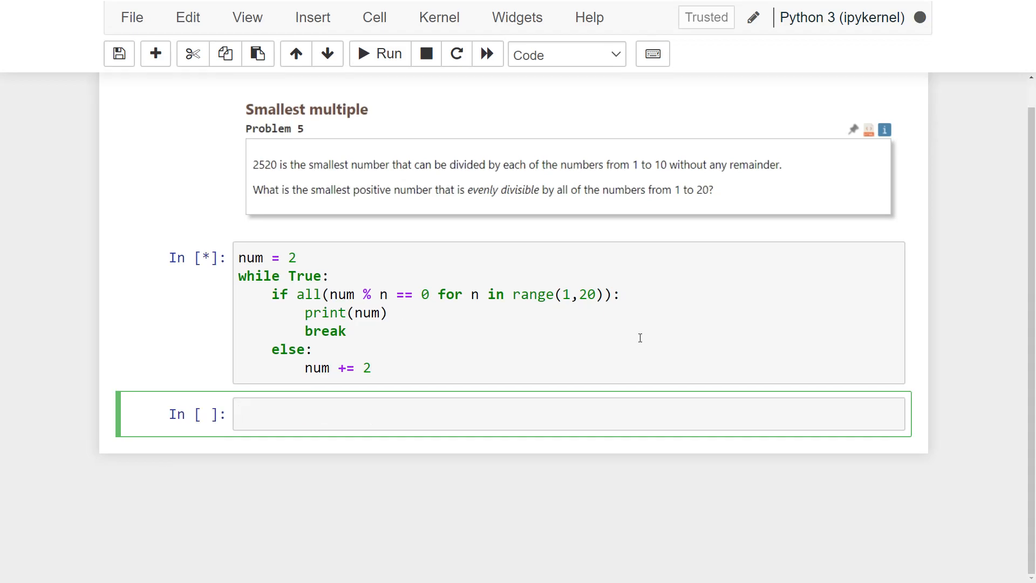